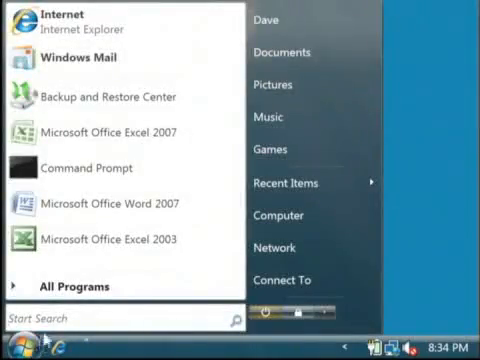
# - Launch Microsoft Office Excel 2003 from the Start menu's Microsoft Office program group
pyautogui.click(69, 287)
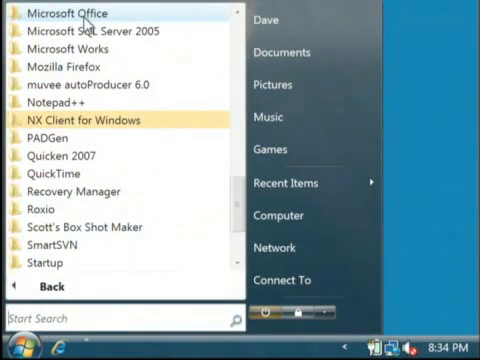
pyautogui.click(63, 12)
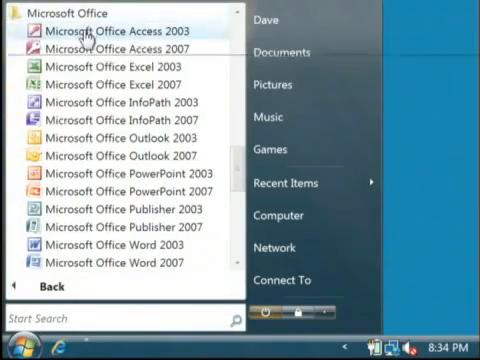
pyautogui.moveTo(105, 51)
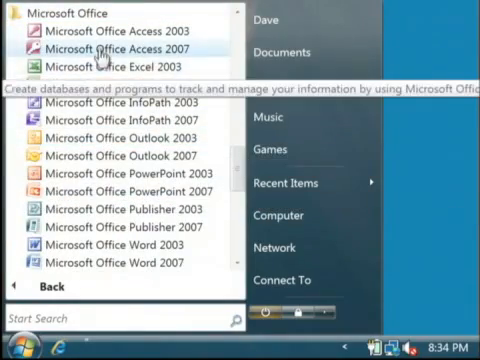
pyautogui.click(122, 64)
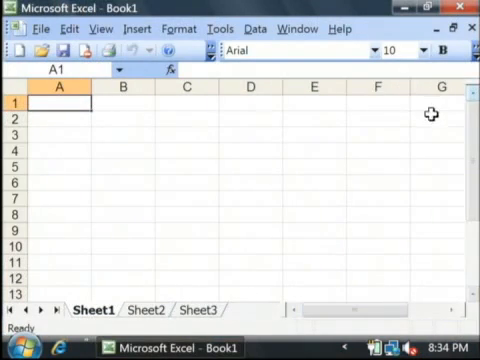
pyautogui.moveTo(172, 107)
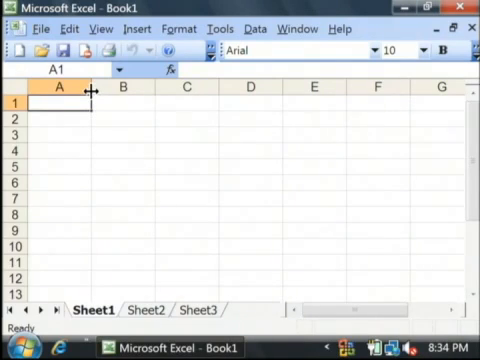
# - Widen column A and enter 'This is from my first workbook.' in cell A1
pyautogui.moveTo(98, 90); pyautogui.dragTo(132, 90)
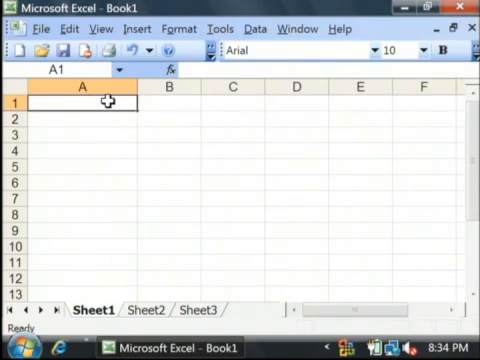
pyautogui.write('This is from')
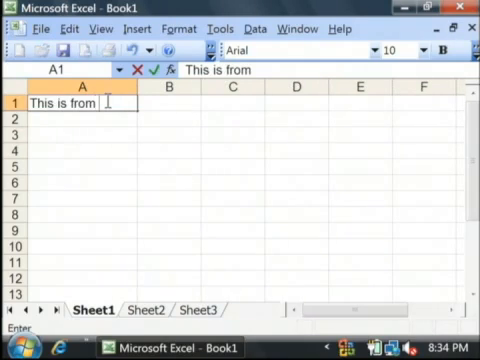
pyautogui.write('my first workbook.')
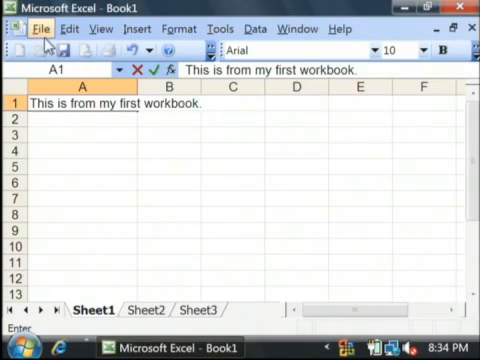
# - Save the new workbook as Book1.xls in the Documents folder
pyautogui.click(40, 28)
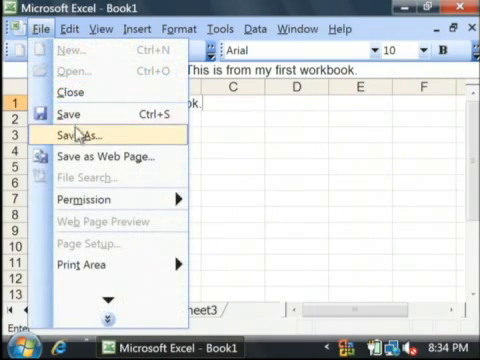
pyautogui.click(92, 132)
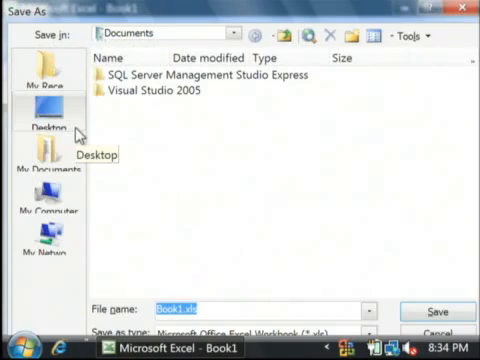
pyautogui.moveTo(390, 318)
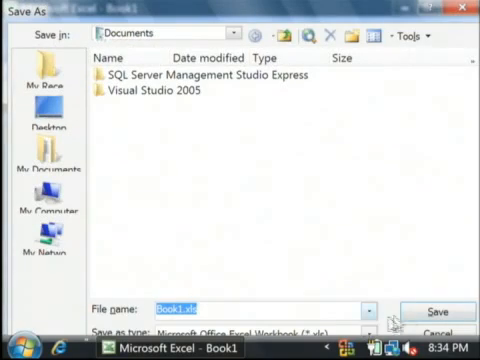
pyautogui.click(435, 310)
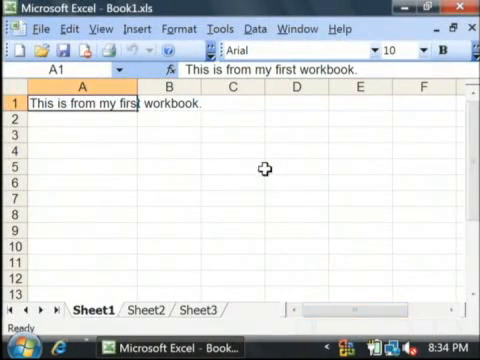
pyautogui.moveTo(213, 28)
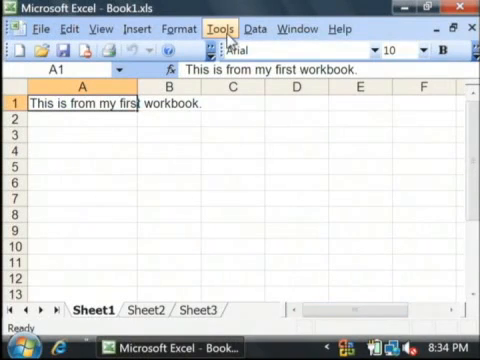
# - Share Book1.xls with 'Allow changes by more than one user' enabled, and resave it
pyautogui.click(210, 29)
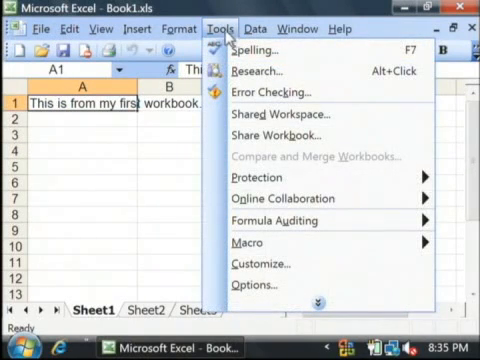
pyautogui.moveTo(280, 115)
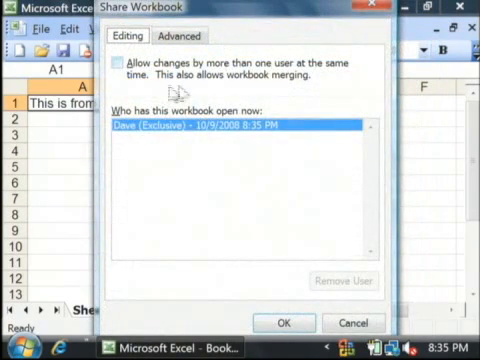
pyautogui.click(120, 63)
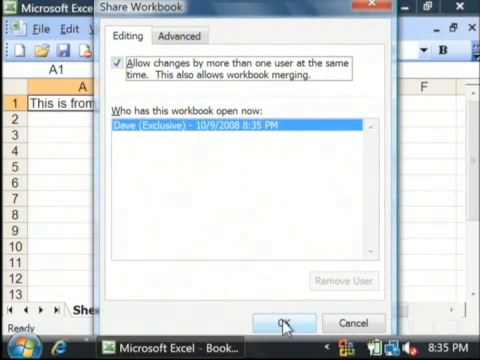
pyautogui.click(280, 322)
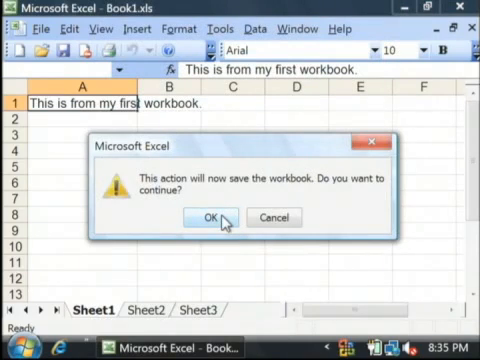
pyautogui.click(235, 217)
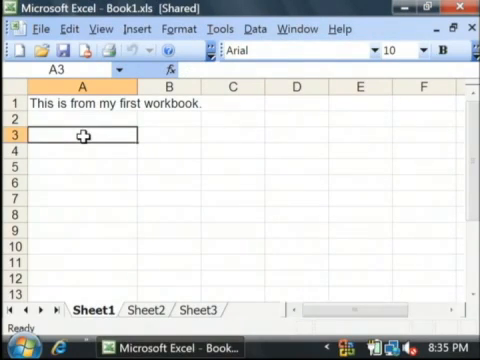
# - Enter 'This is some more text from the second workbook.' in cell A3
pyautogui.write('This is some more text')
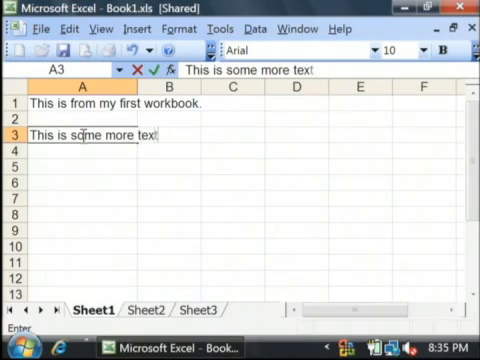
pyautogui.write('from the second w')
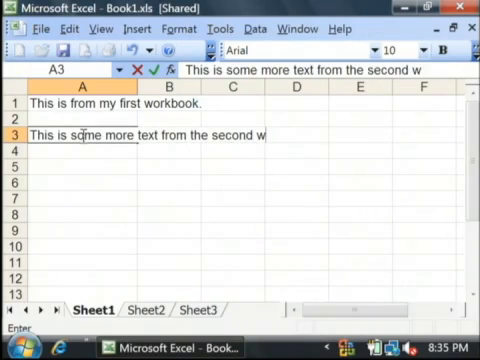
pyautogui.write('orkbook.')
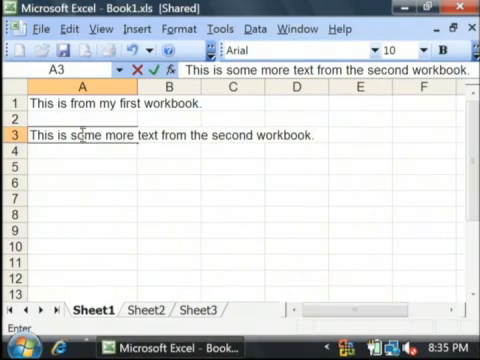
pyautogui.click(42, 29)
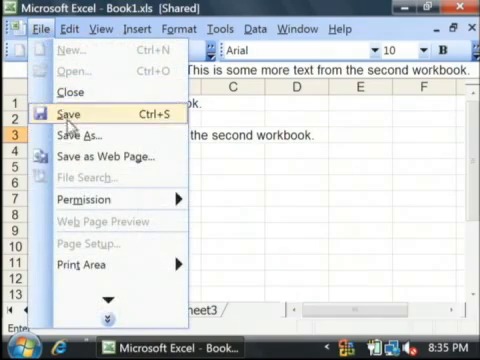
# - Save the edited copy as Book2.xls, close it, and reopen Book1.xls
pyautogui.click(70, 135)
pyautogui.write('Book2.xls')
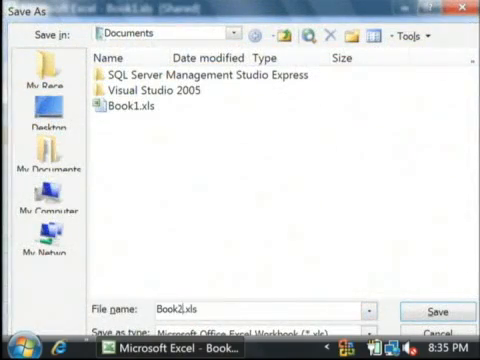
pyautogui.click(427, 308)
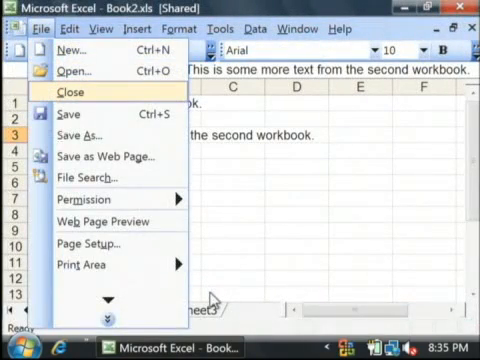
pyautogui.click(73, 70)
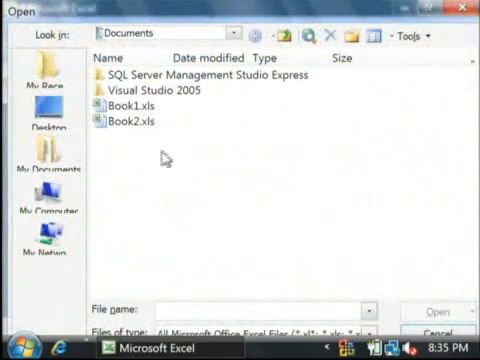
pyautogui.doubleClick(143, 106)
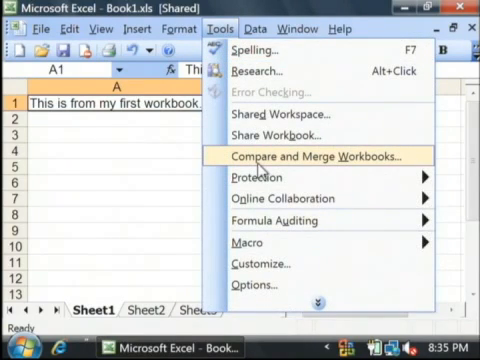
# - Compare and merge Book2.xls into Book1.xls, saving Book1 first
pyautogui.click(323, 157)
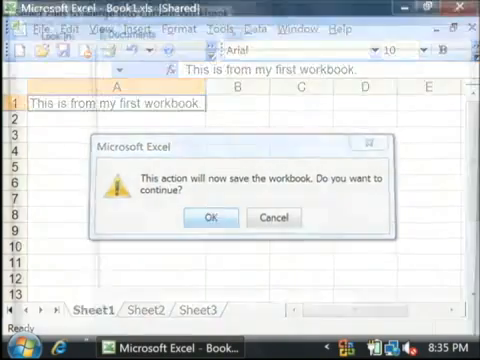
pyautogui.click(210, 215)
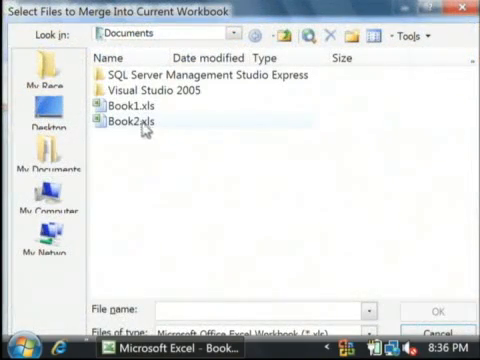
pyautogui.click(130, 124)
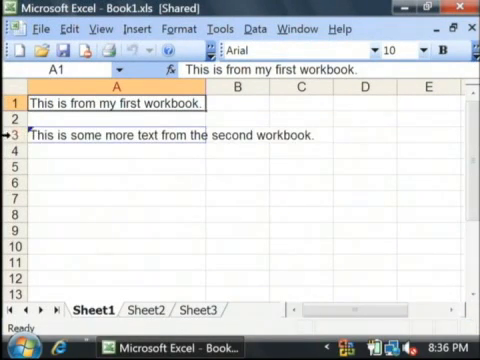
pyautogui.moveTo(48, 149)
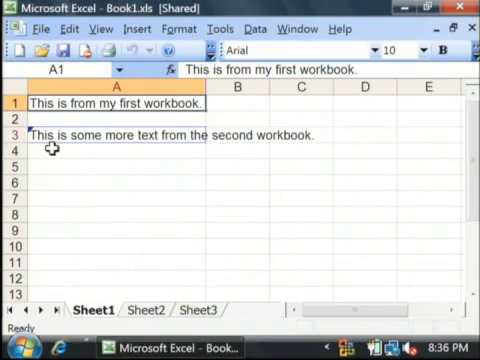